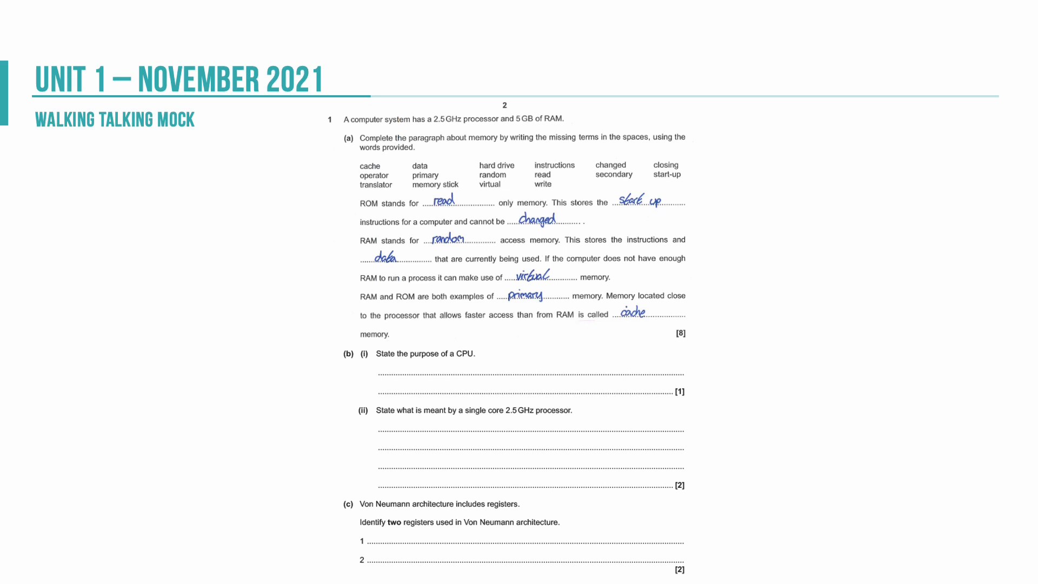
{"action": "scroll", "scroll_direction": "down", "scroll_amount": 3}
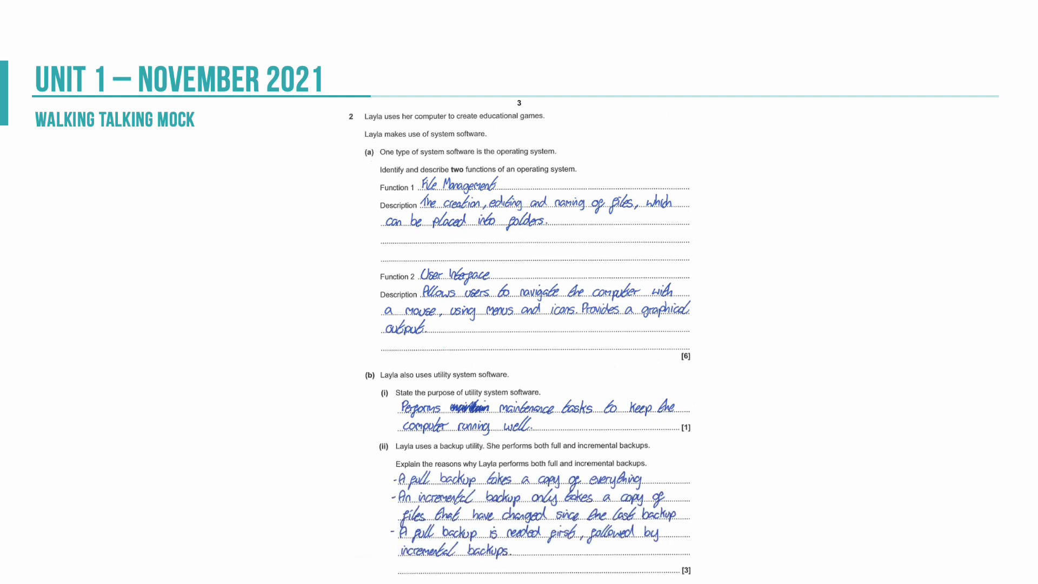
{"action": "scroll", "scroll_direction": "down", "scroll_amount": 3}
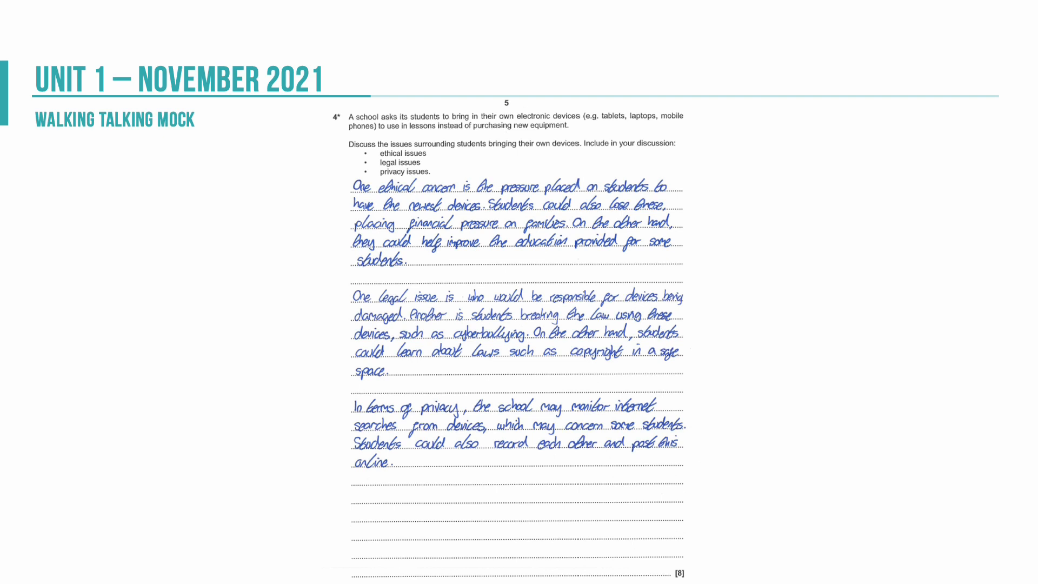